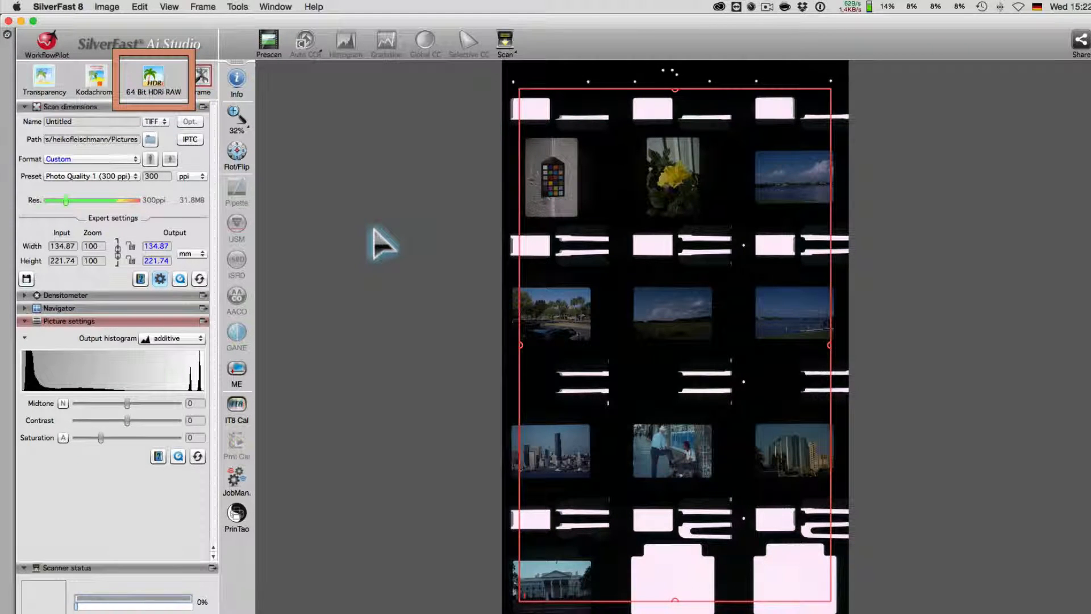
mouse_move(115, 7)
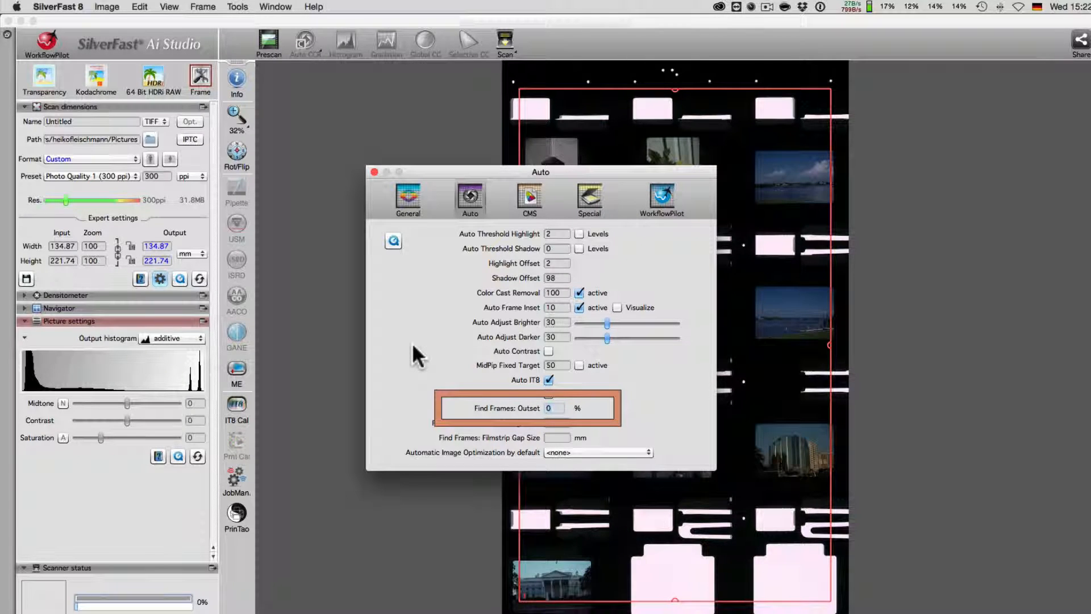
Enter a Find Frames outset of 5 % in Auto preferences and close them
type("5")
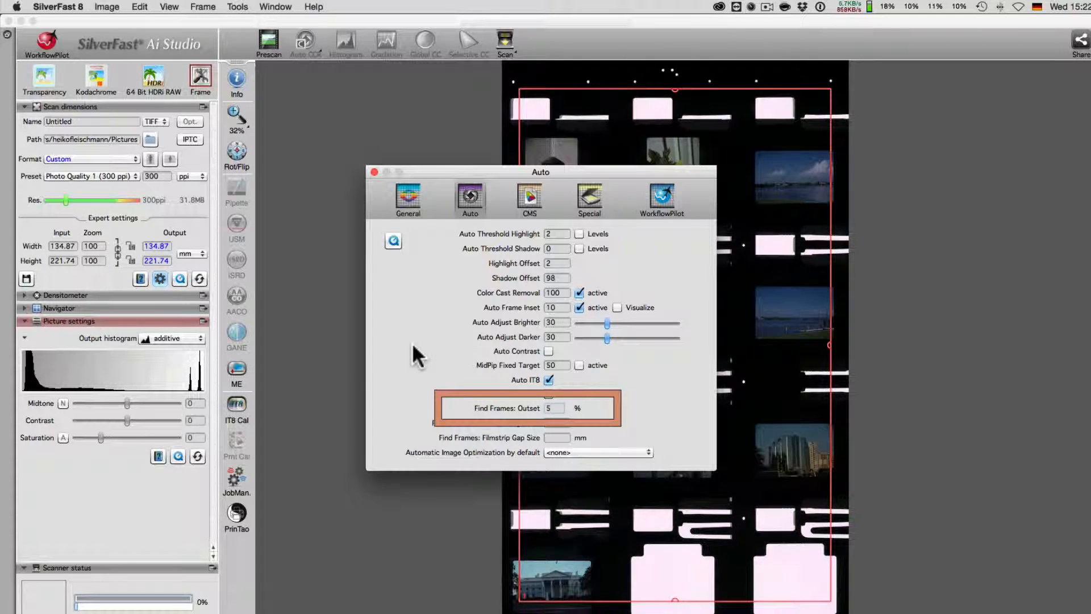
mouse_move(375, 176)
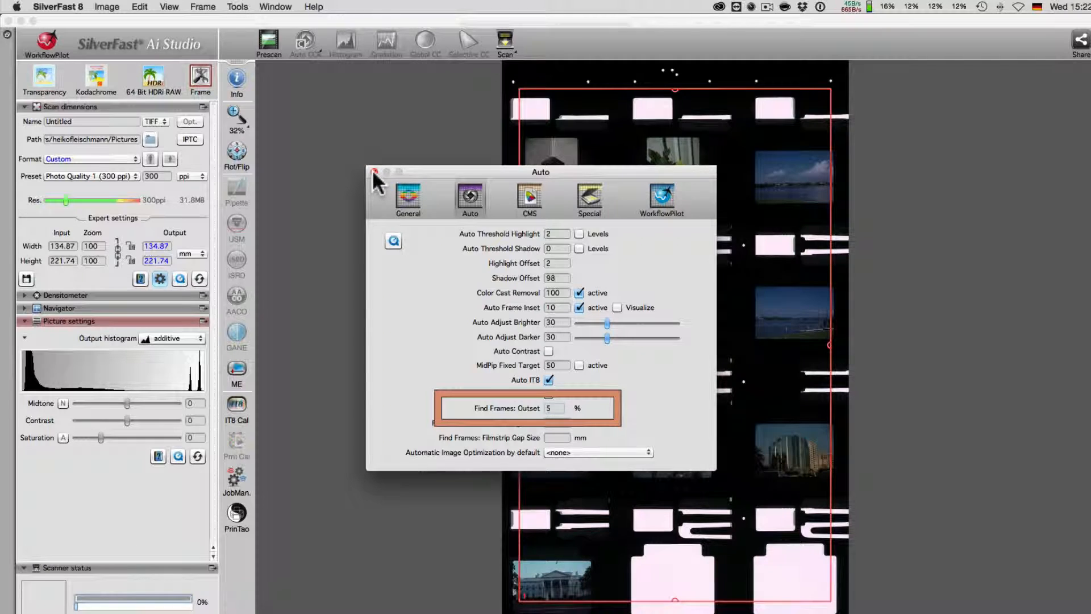
left_click(368, 173)
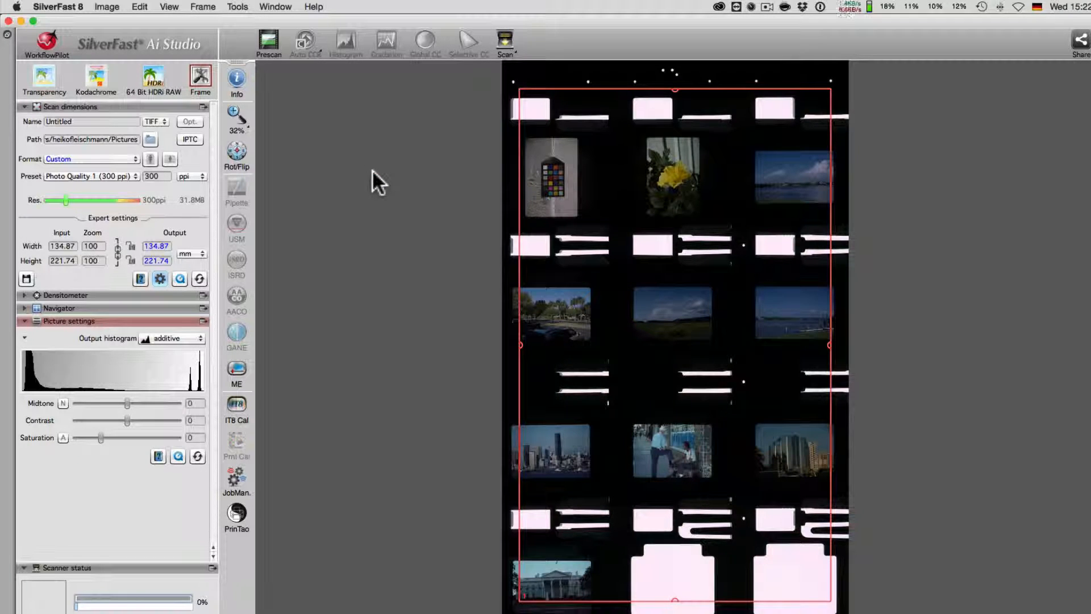
left_click(200, 77)
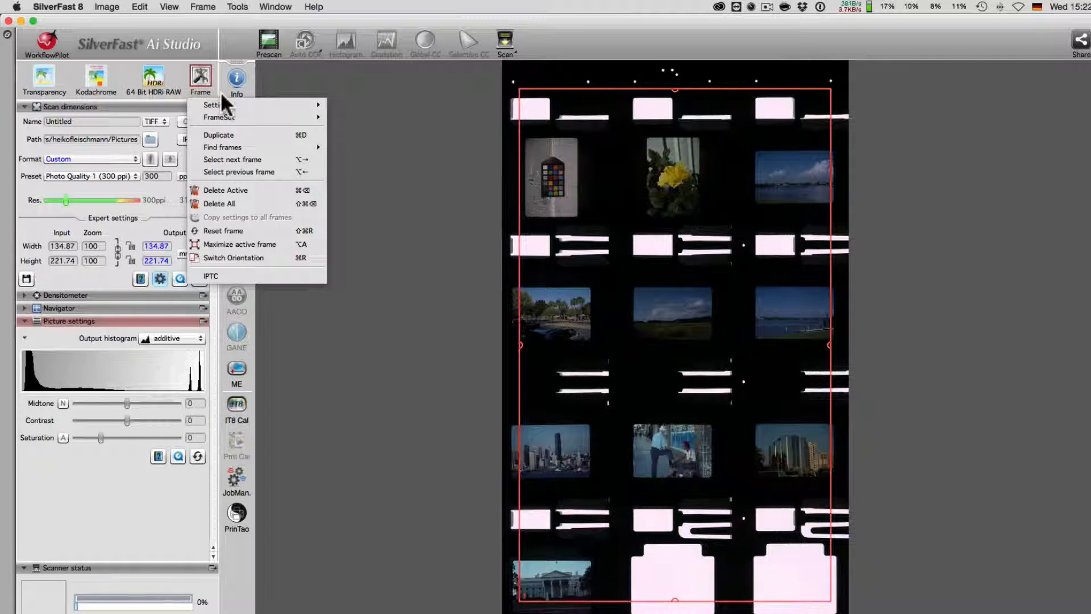
mouse_move(223, 146)
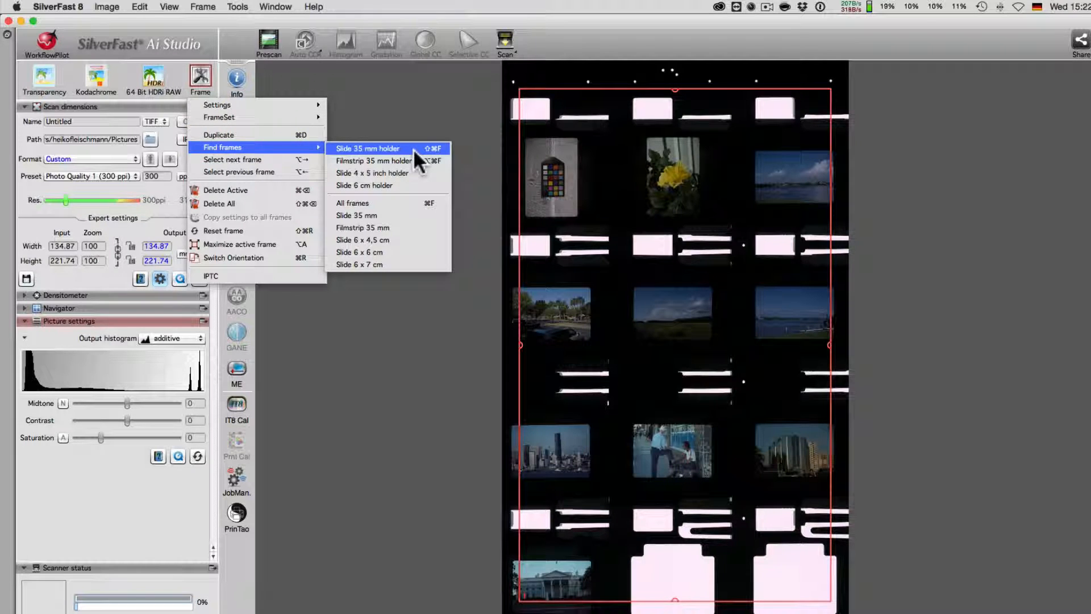
left_click(367, 147)
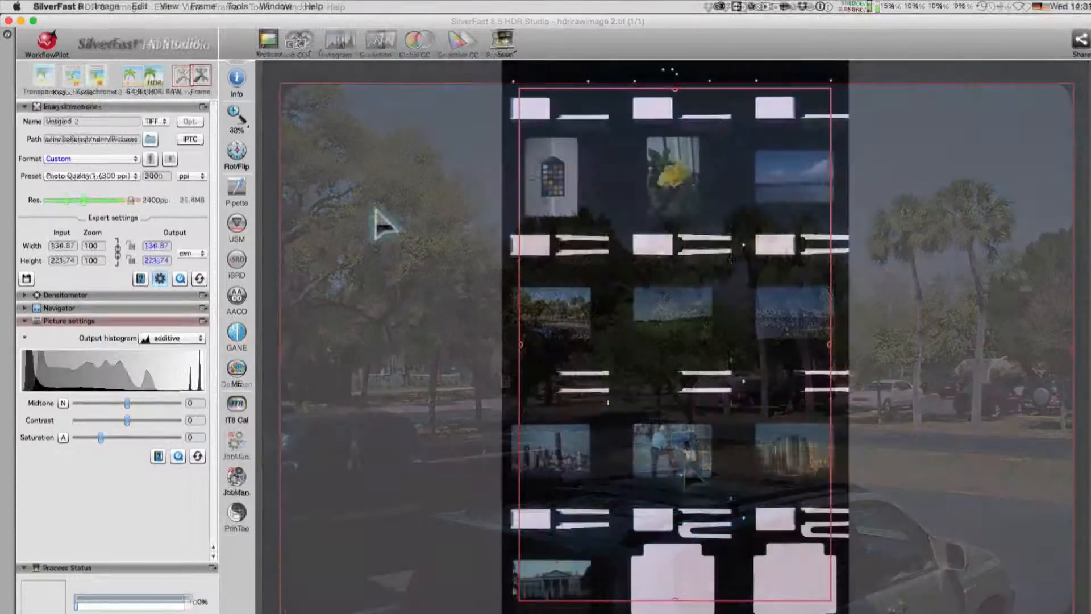
Run Find frames for the Slide 35 mm holder and select one detected slide
left_click(200, 77)
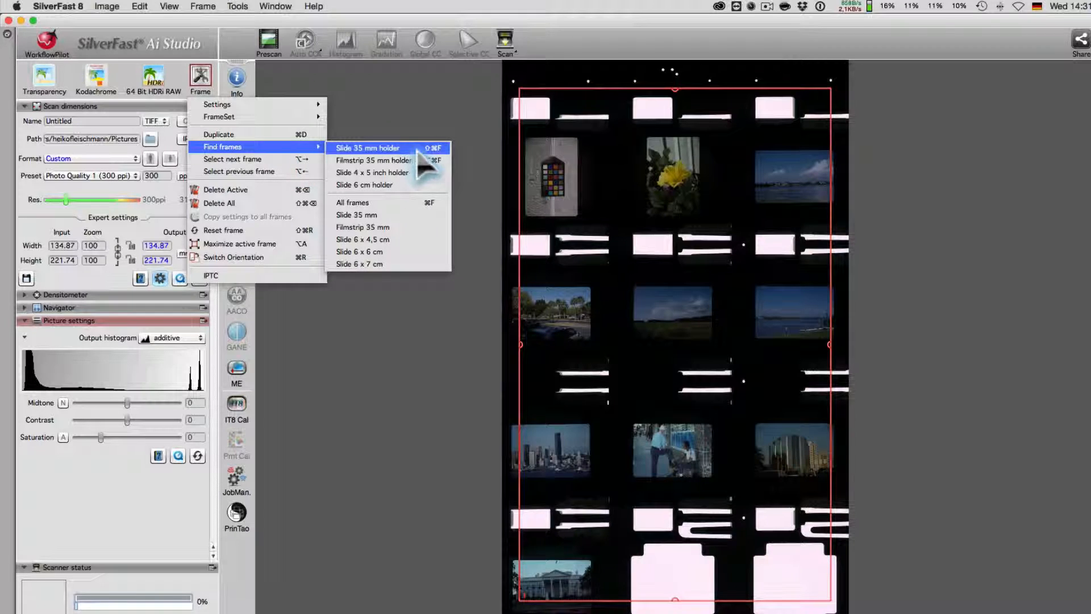
left_click(367, 147)
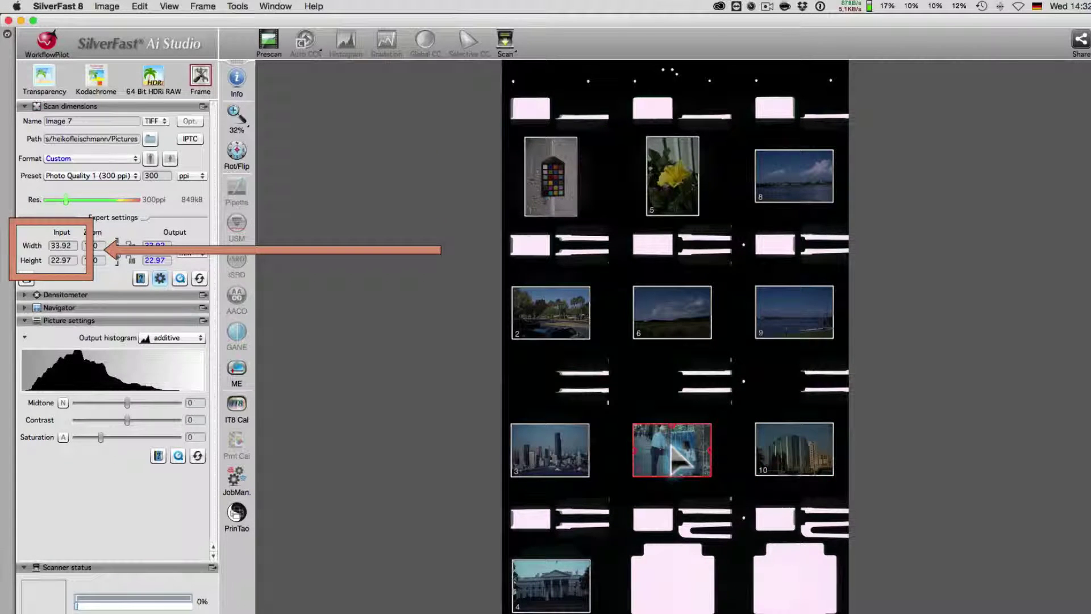
left_click(550, 317)
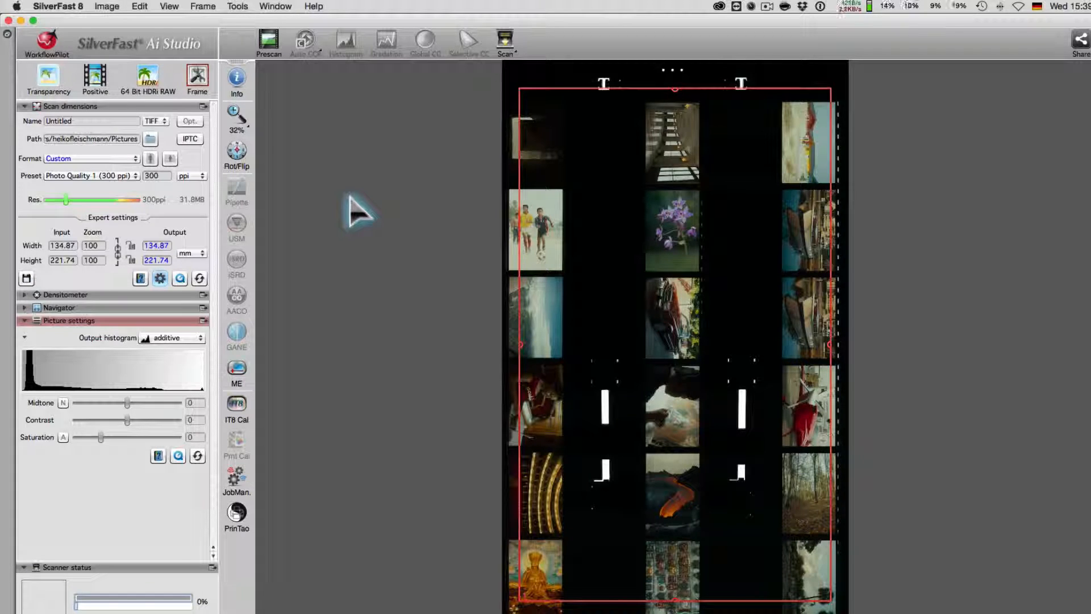
Set filmstrip image size 35.50 mm and gap size 3.00 mm in Auto preferences, then close
left_click(63, 6)
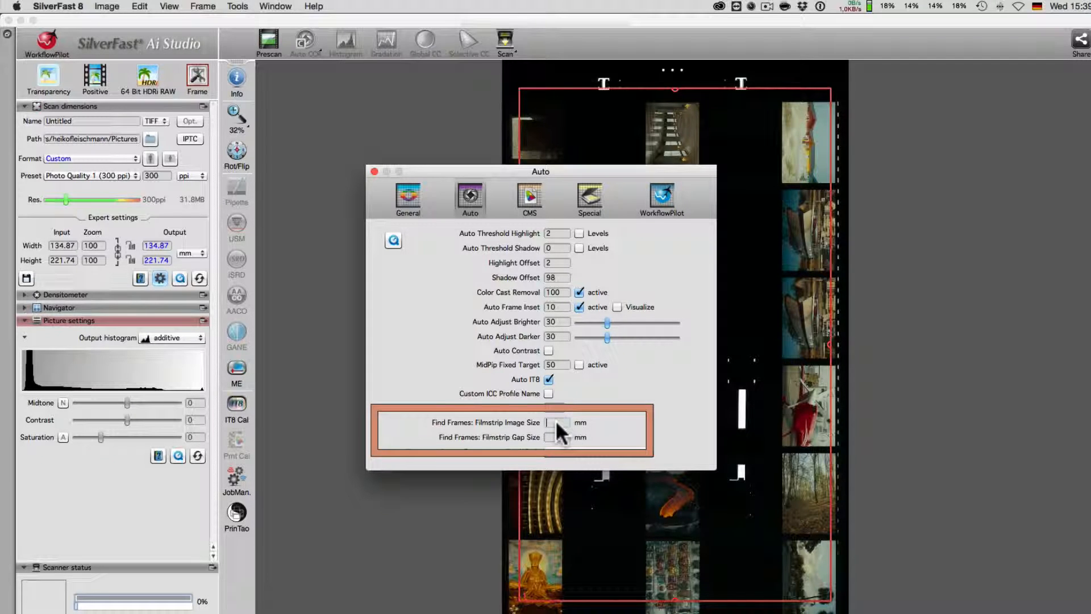
type("35.50")
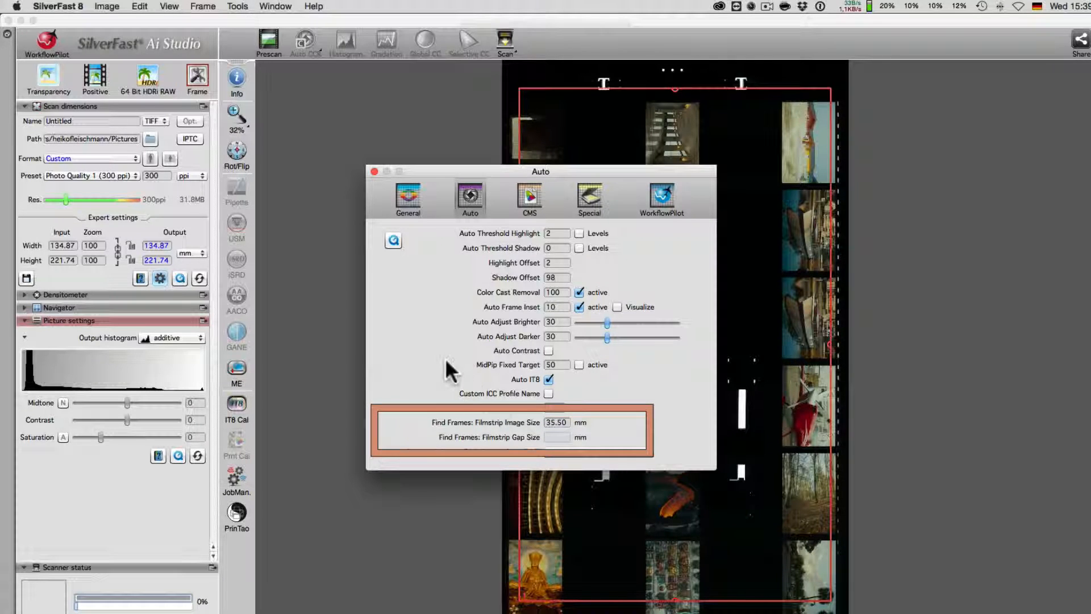
type("3.00")
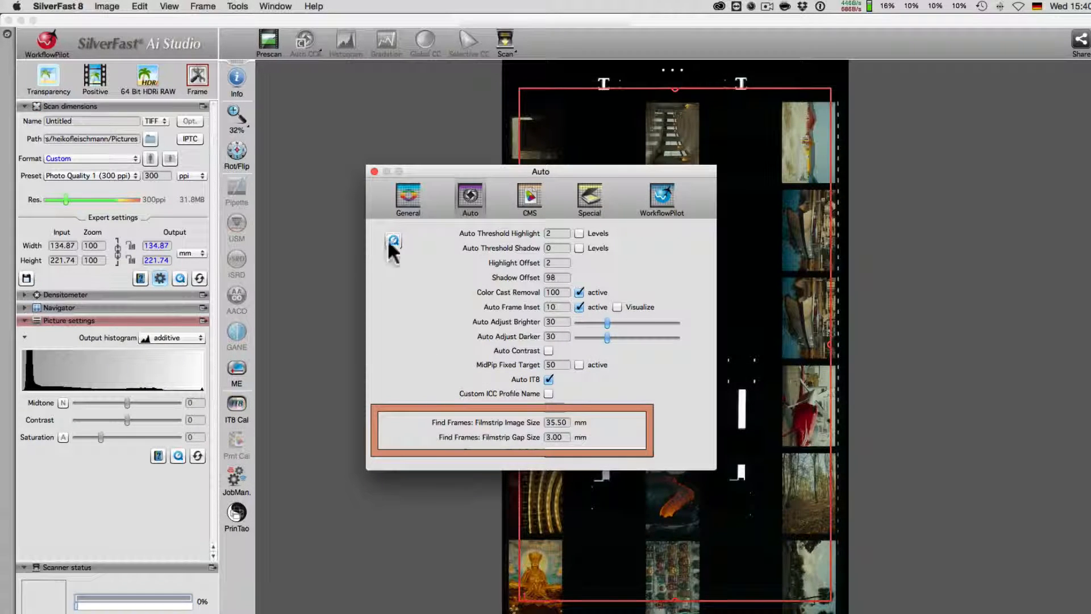
left_click(198, 79)
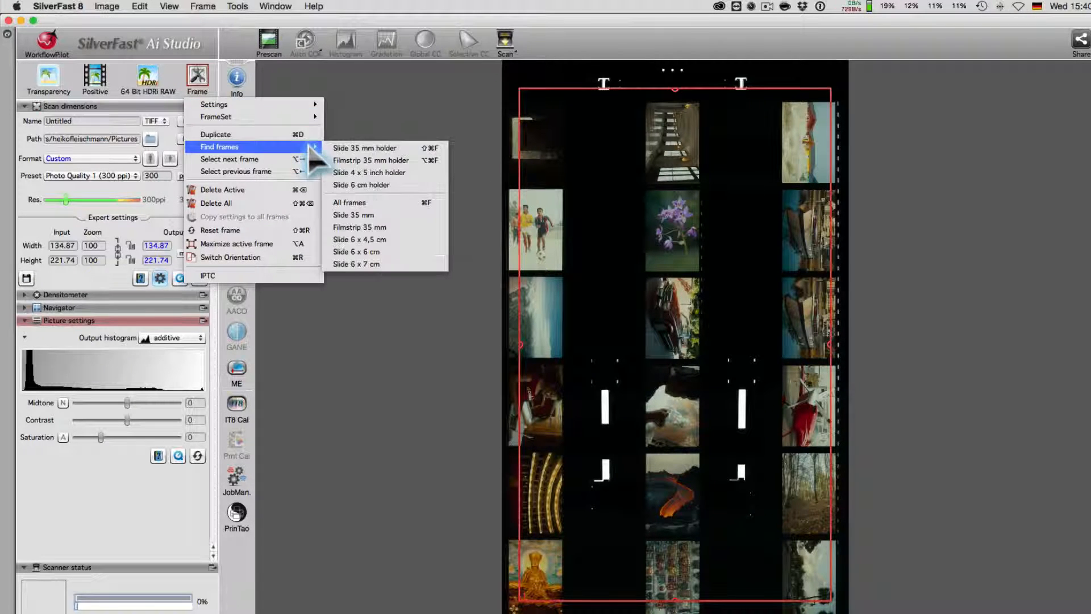
mouse_move(381, 160)
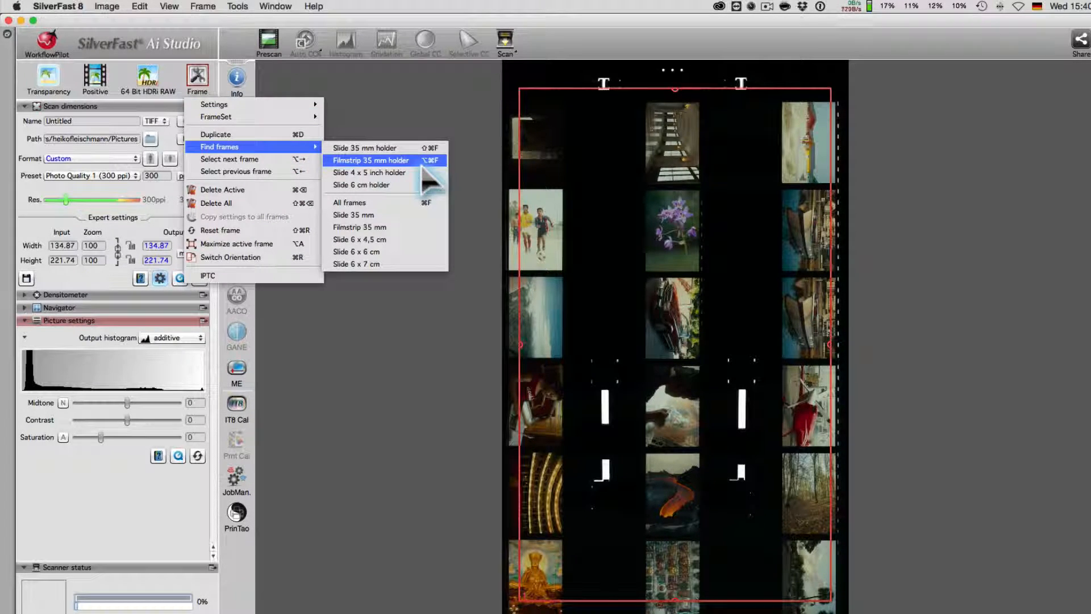
Run Find frames for the Filmstrip 35 mm holder
left_click(368, 159)
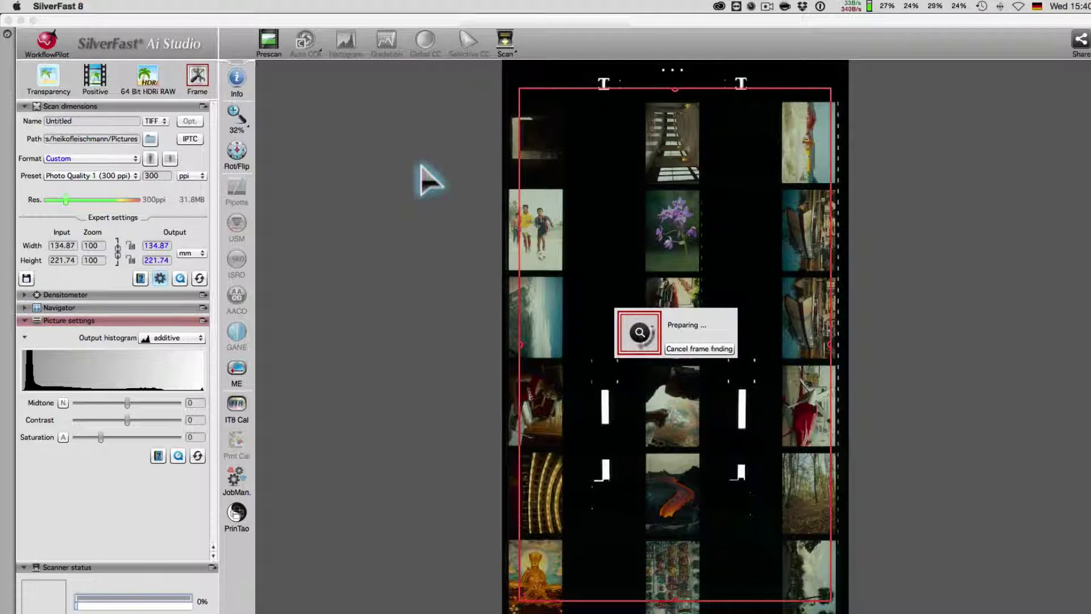